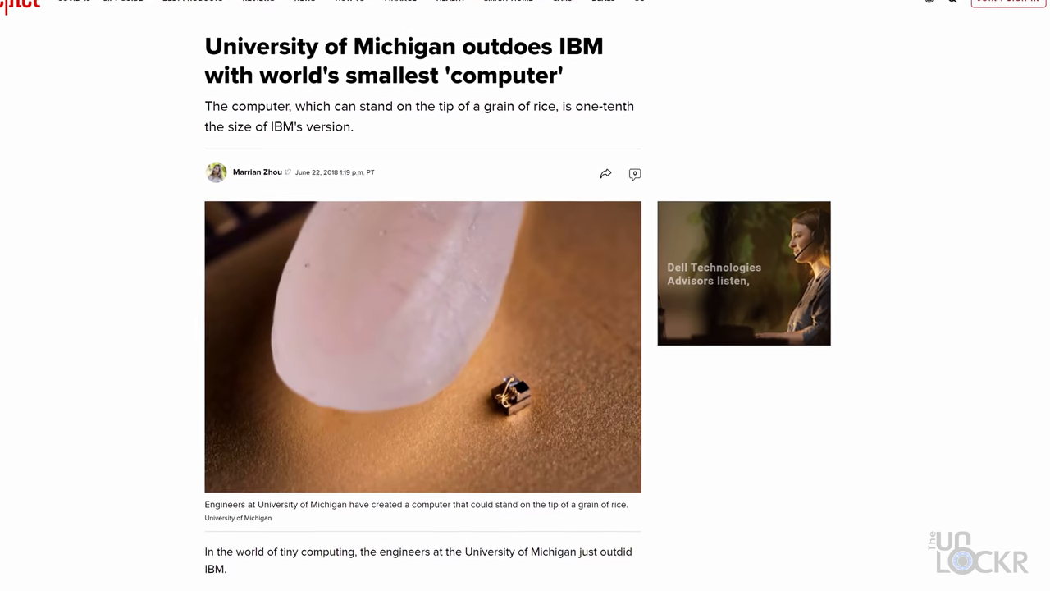
pyautogui.scroll(-3)
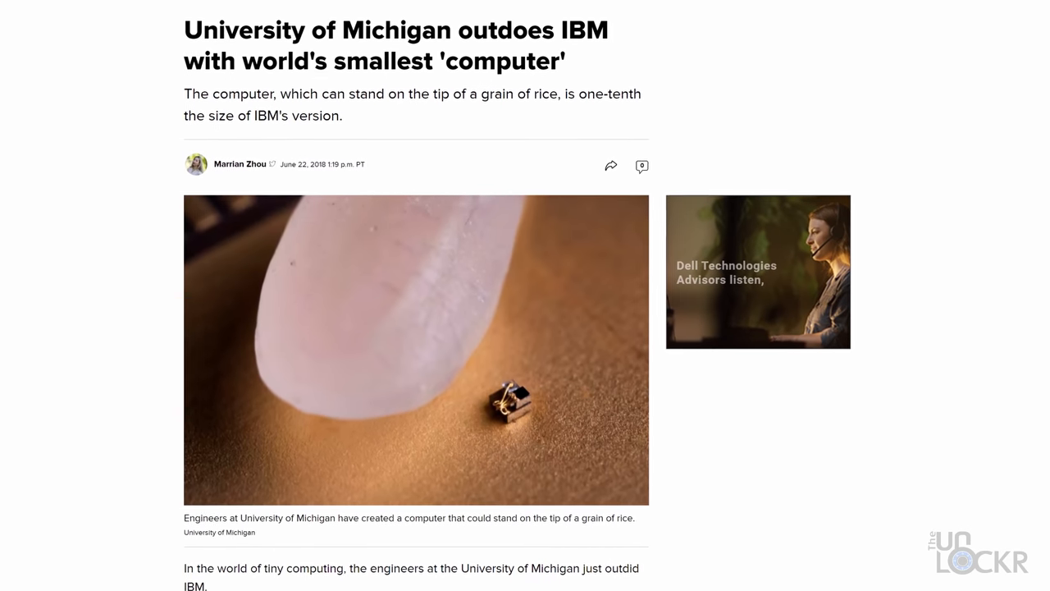
pyautogui.scroll(-3)
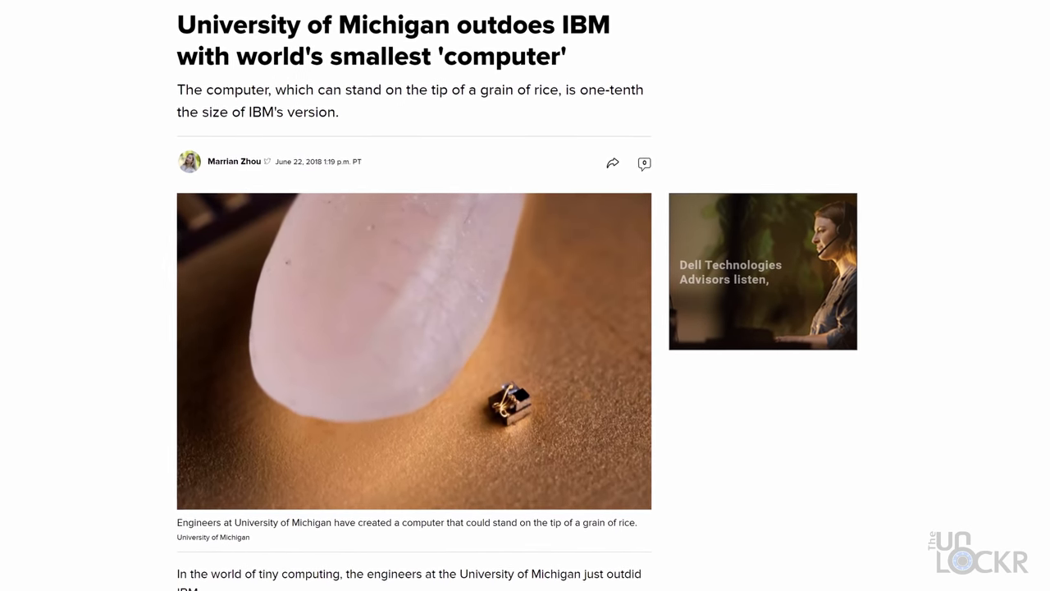